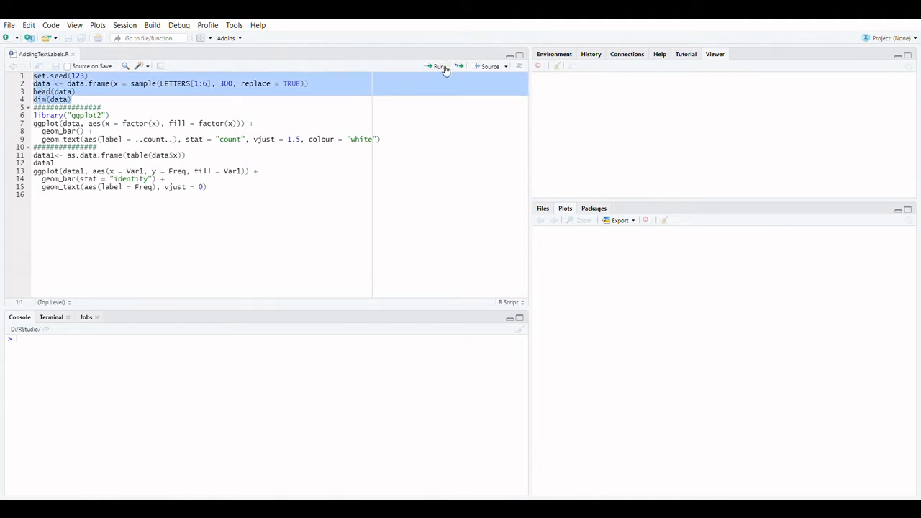
Run the lines creating the 300-row A–F sample data frame and loading ggplot2
click(437, 67)
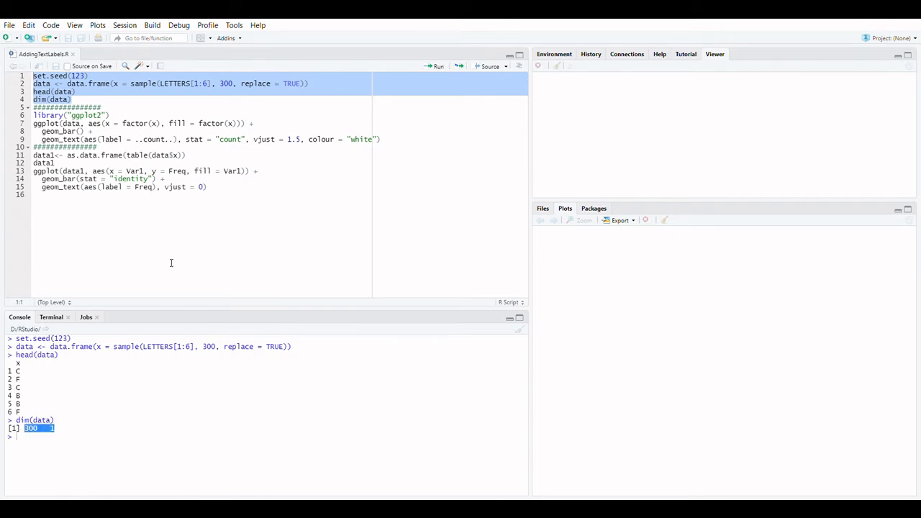
mouse_move(121, 121)
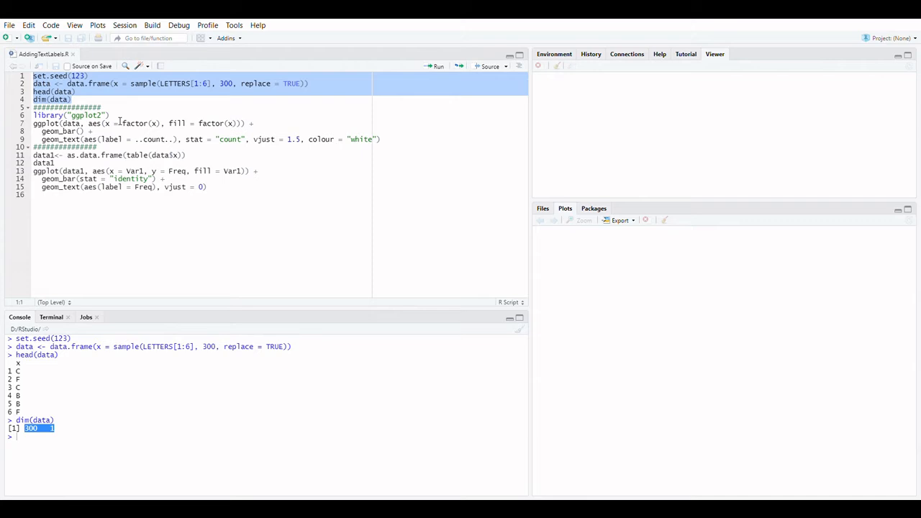
click(437, 66)
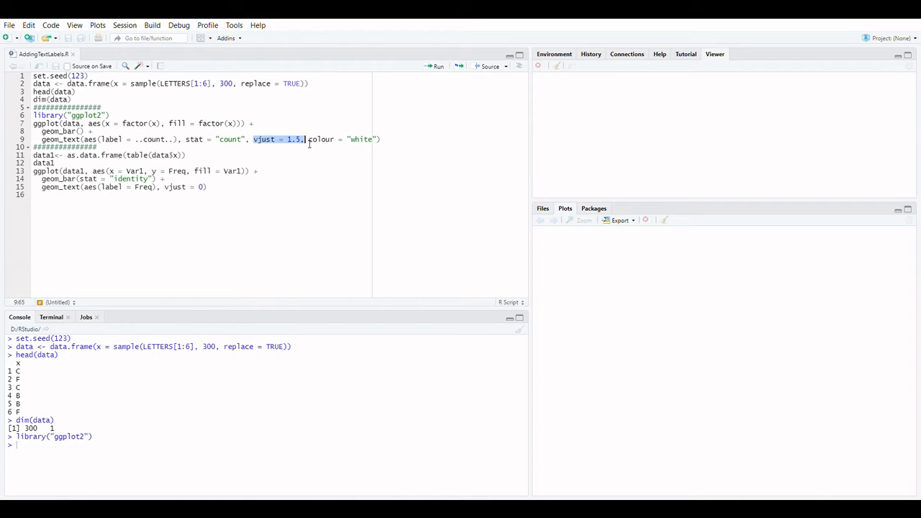
mouse_move(391, 138)
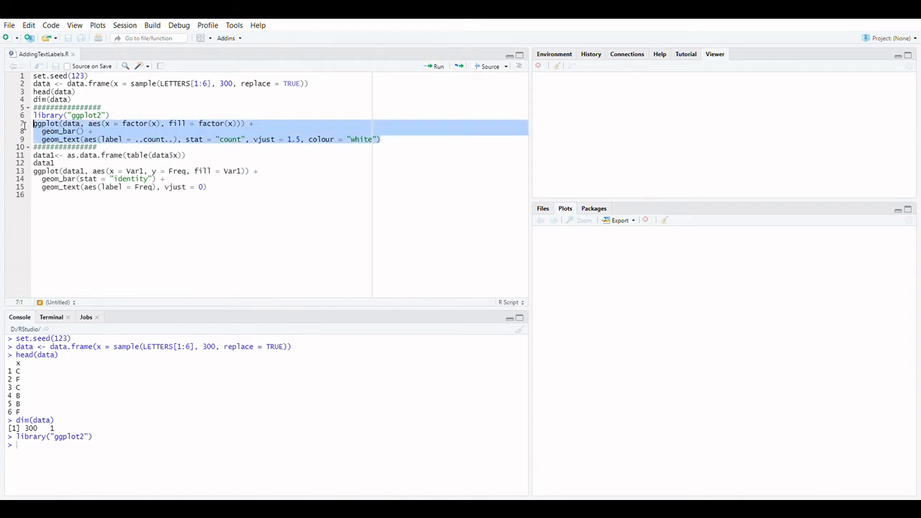
Run the ggplot geom_bar + geom_text code to draw letter counts with white labels inside bars
click(438, 66)
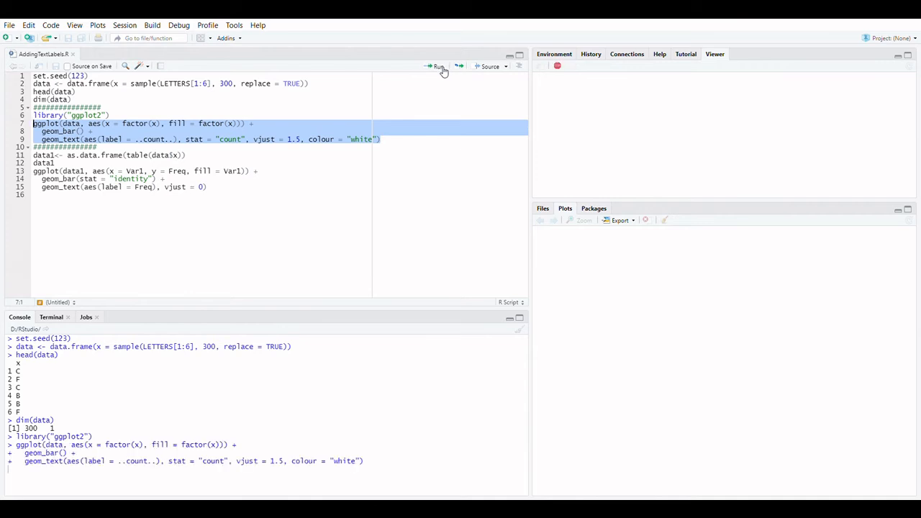
click(437, 66)
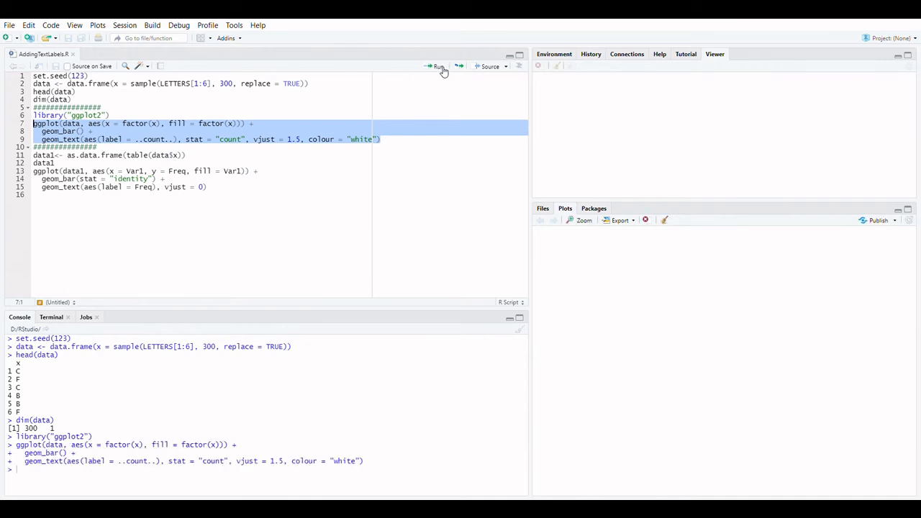
click(437, 67)
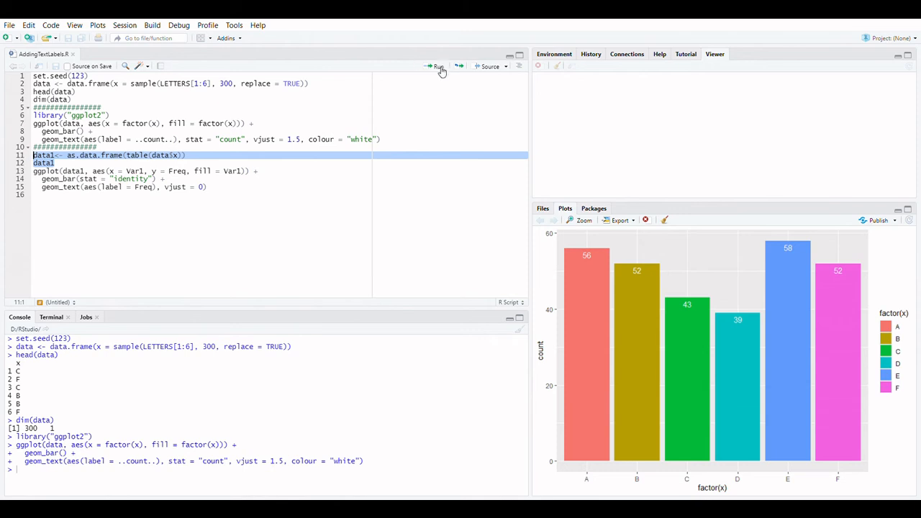
Build the data1 frequency table and redraw the chart with counts above each bar
click(437, 66)
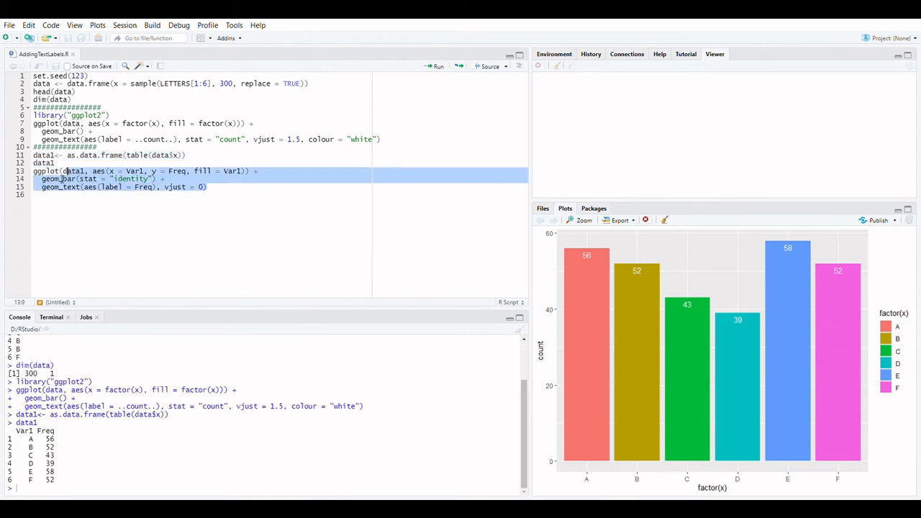
click(437, 67)
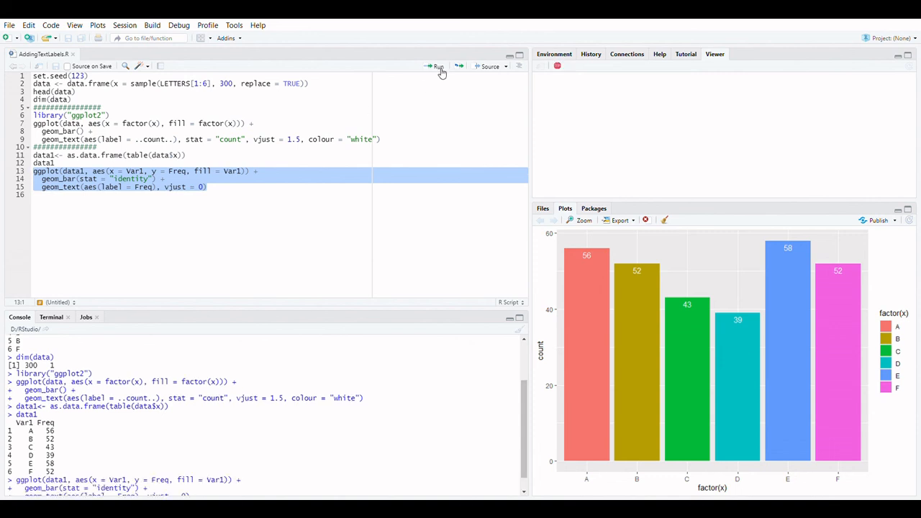
click(437, 66)
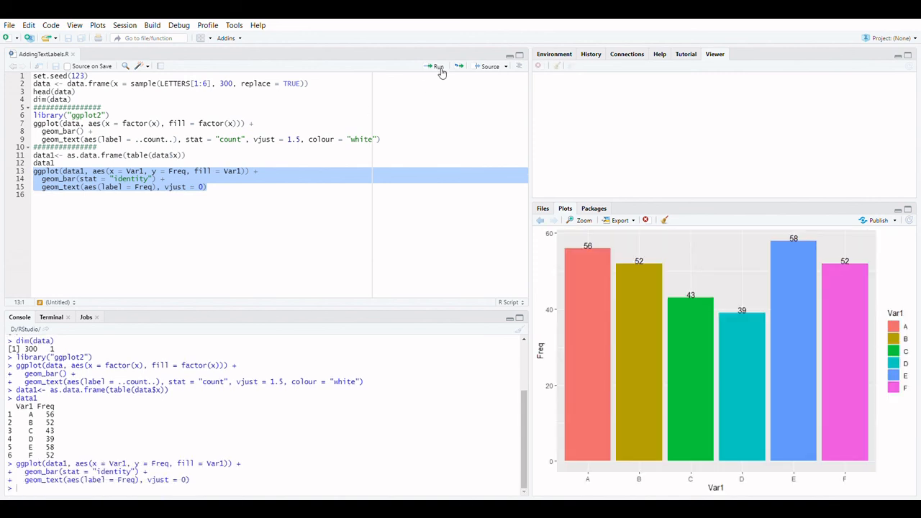